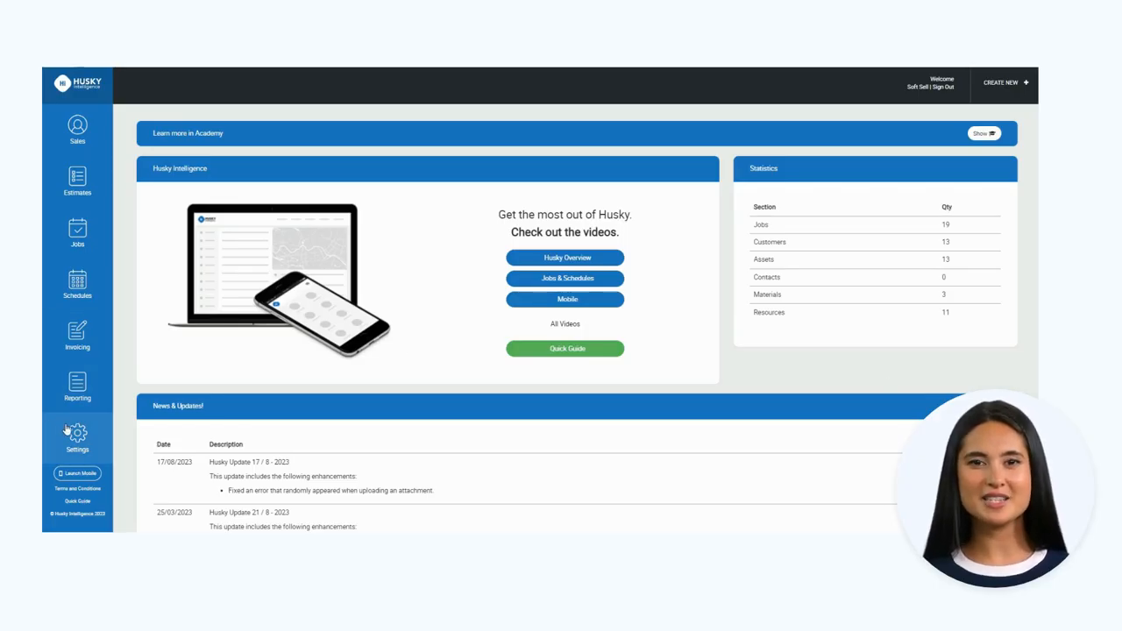
Step: Go to the Assets list showing all 13 site records with customer and contact details
{"action": "left_click", "coordinate": [77, 438]}
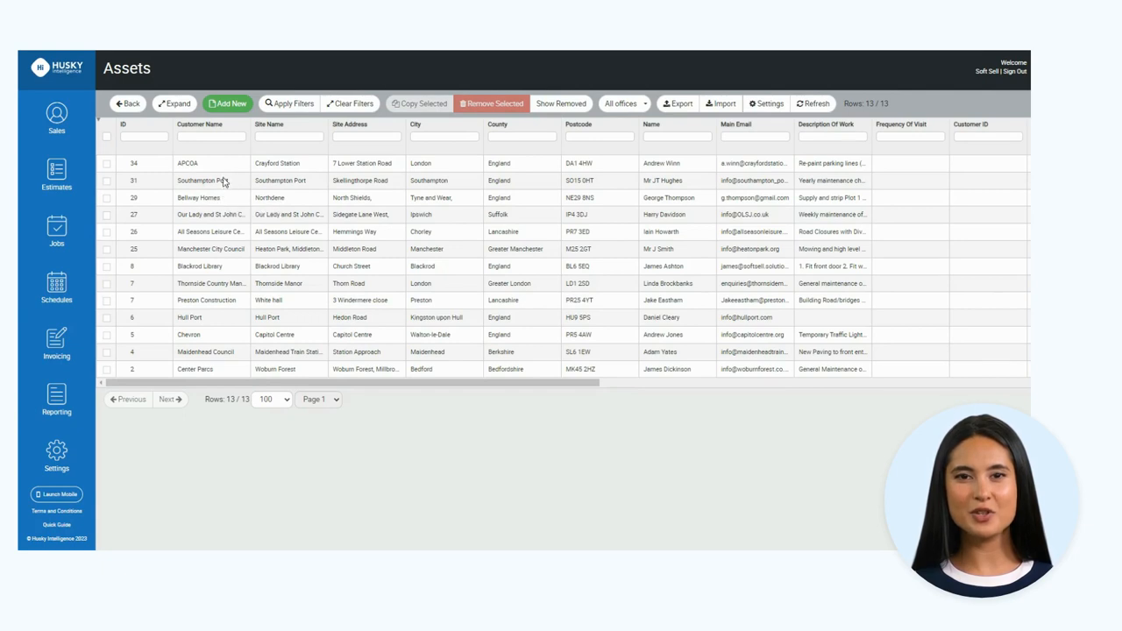
Step: Start a new asset via Add New, bringing up the Select a Form chooser
{"action": "left_click", "coordinate": [228, 104]}
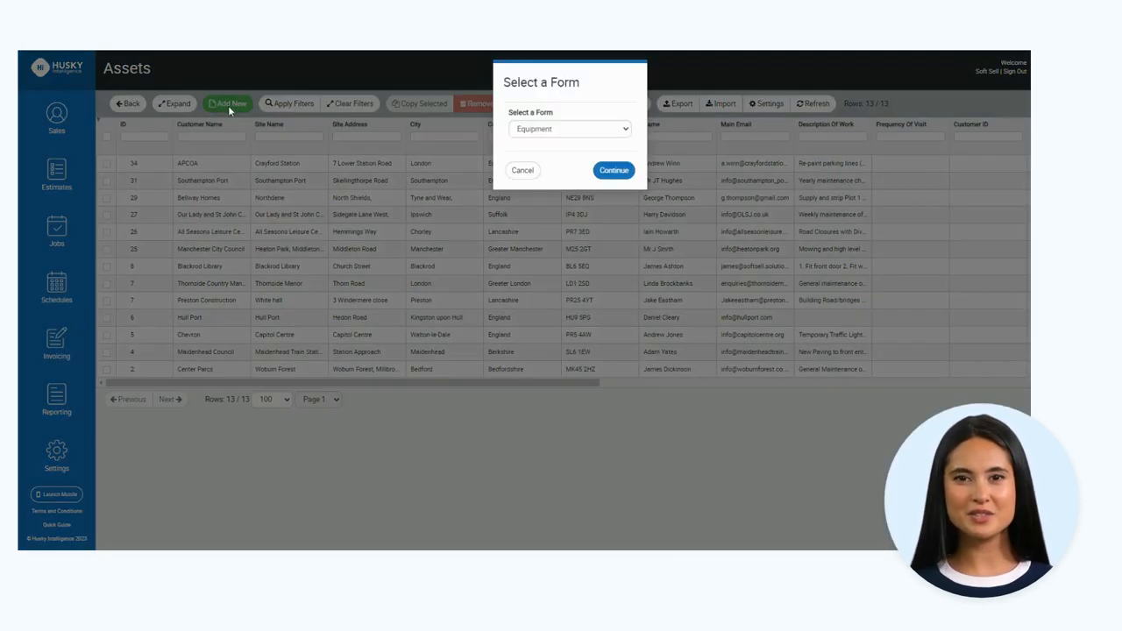
Step: Choose the Sites form and continue to the blank New Asset form, reviewing its lower sections
{"action": "left_click", "coordinate": [614, 171]}
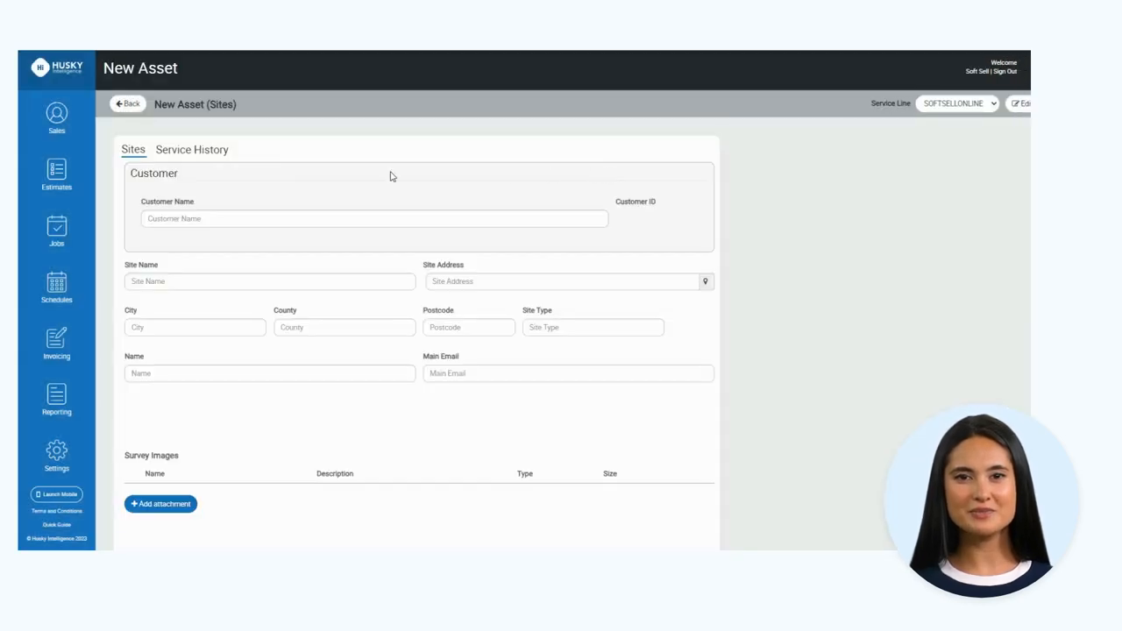
{"action": "scroll", "scroll_direction": "down", "scroll_amount": 3}
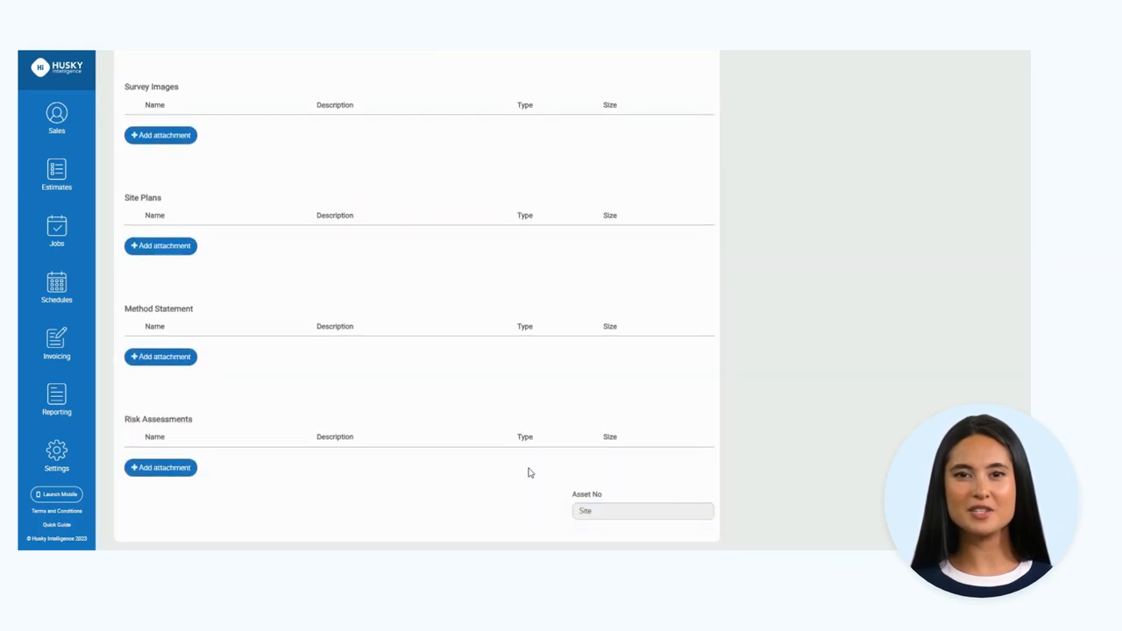